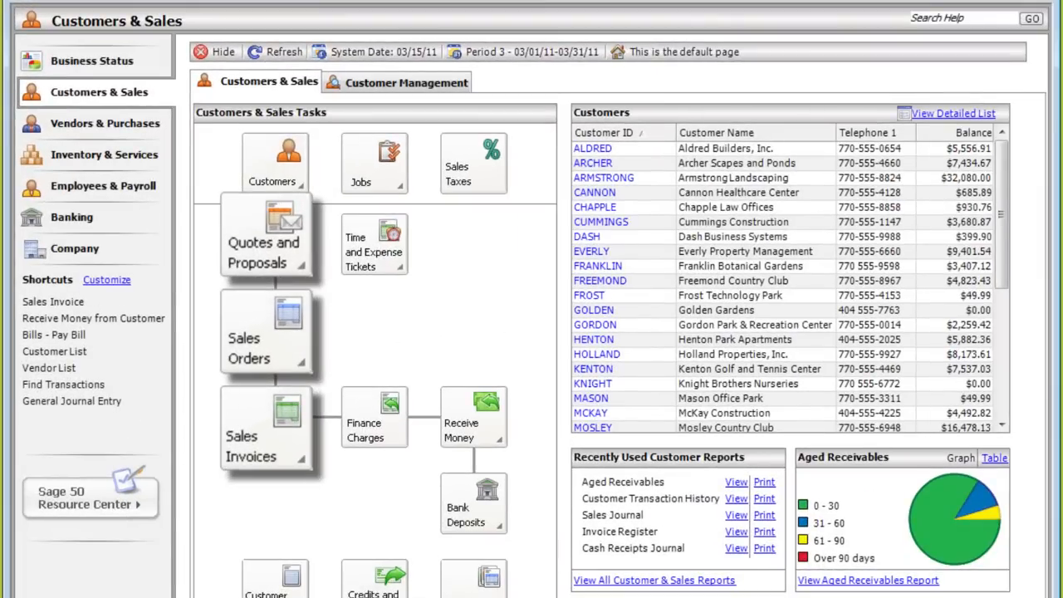
# - Show the Quotes and Proposals menu with its new, view, memorize and print options
pyautogui.click(301, 270)
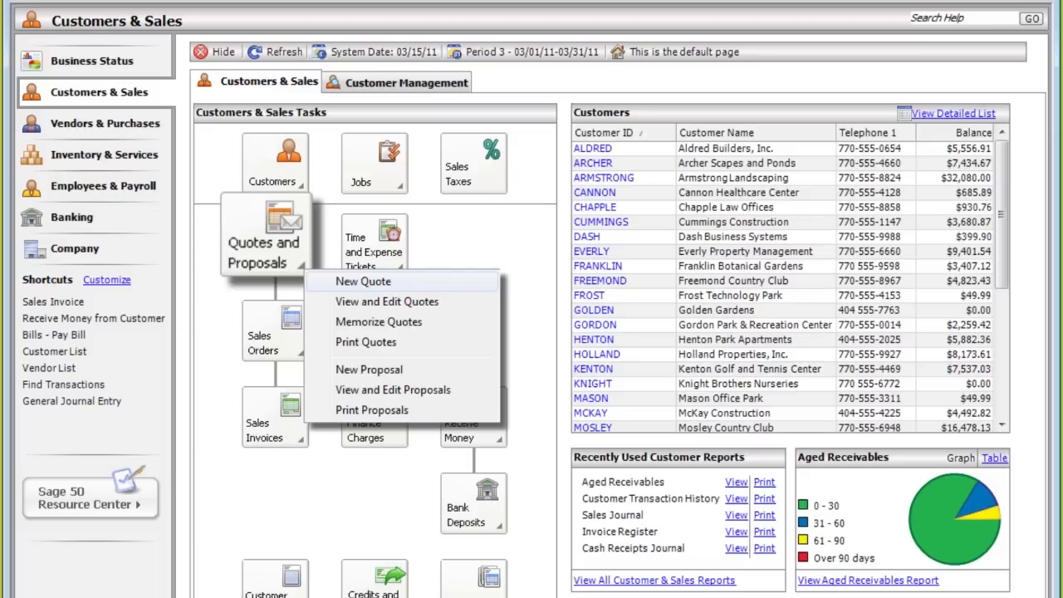
# - Dismiss the quotes menu and open the Franklin Botanical Gardens quote dated Mar 7, 2011
pyautogui.click(387, 301)
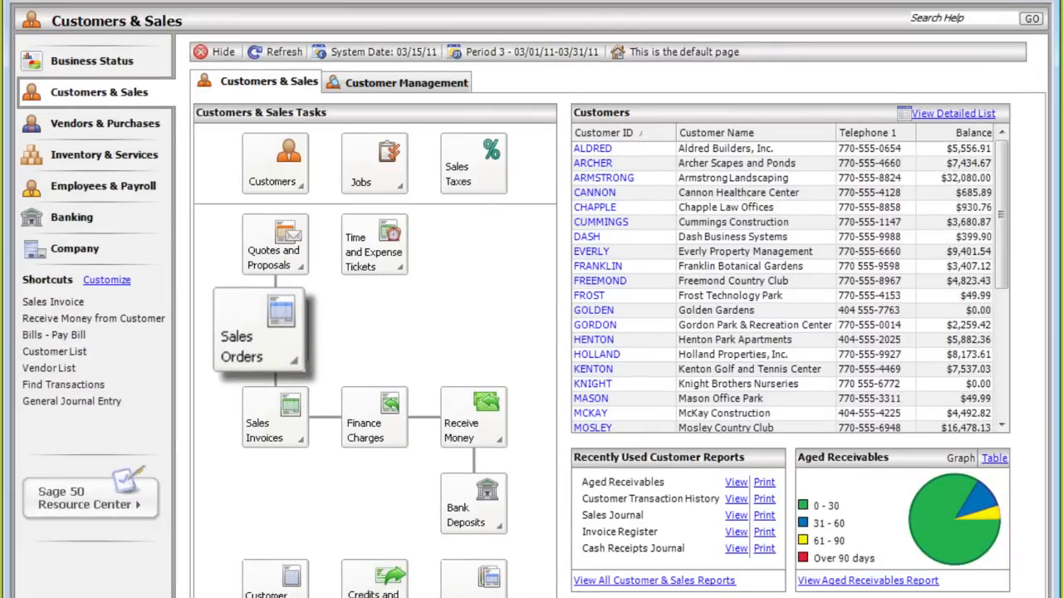
pyautogui.click(253, 345)
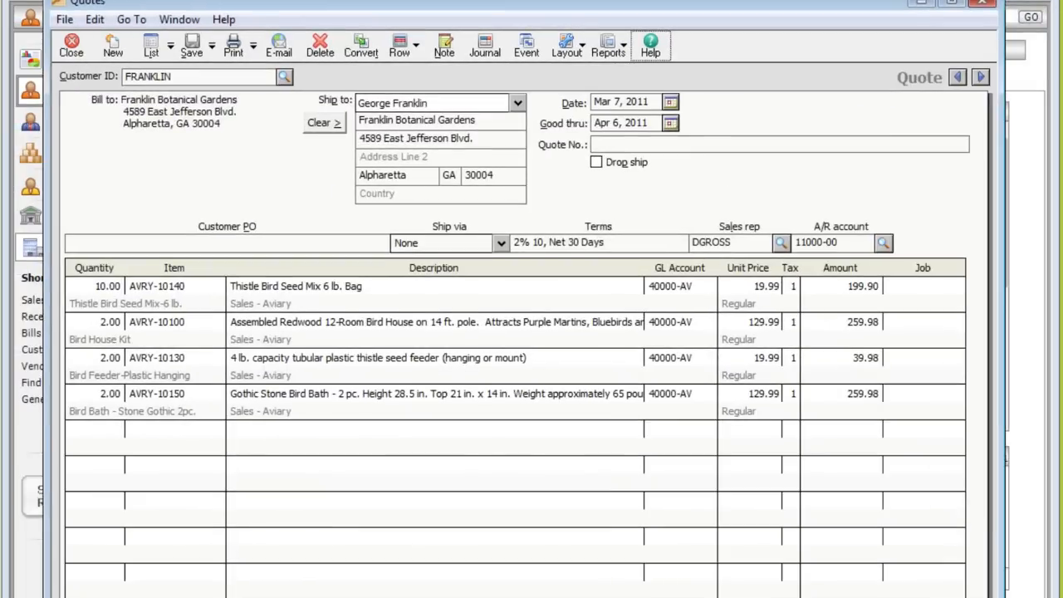
# - Convert the quote to a sale/invoice, applying sales order 10348 to Archer Scapes invoice 12345
pyautogui.click(361, 45)
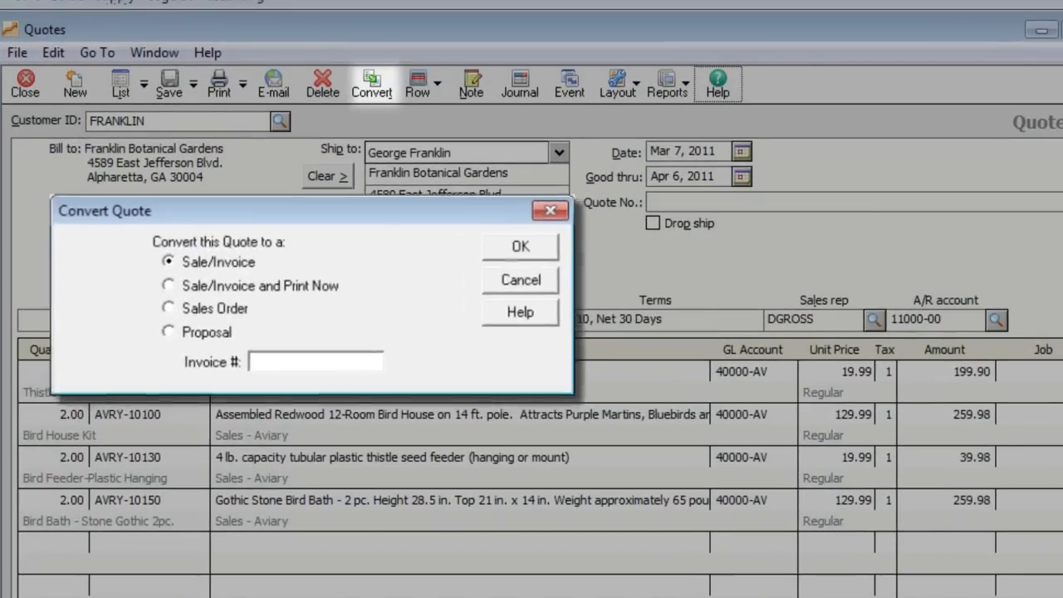
pyautogui.click(520, 246)
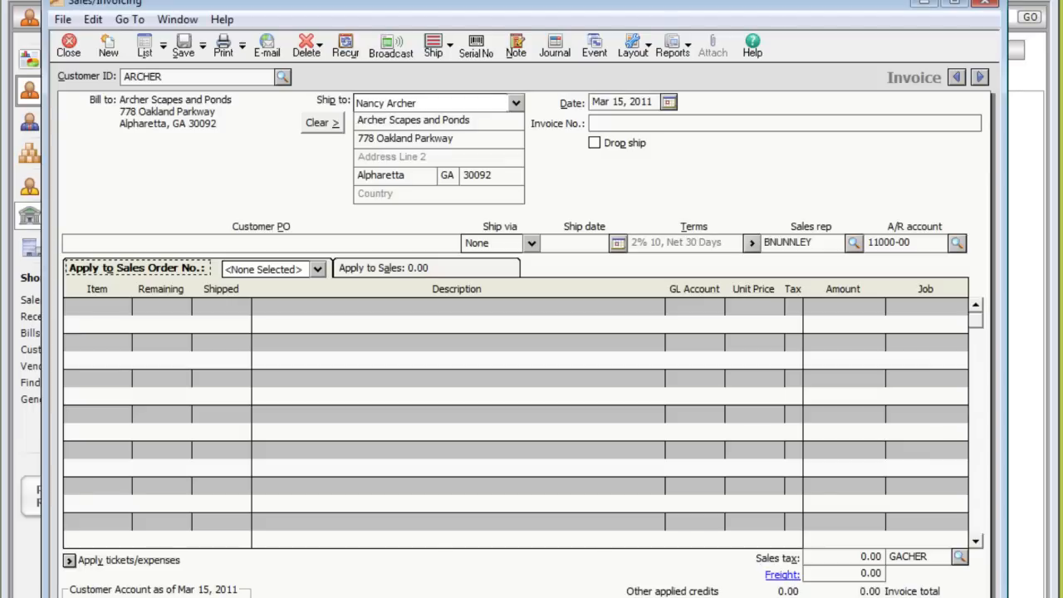
pyautogui.click(316, 269)
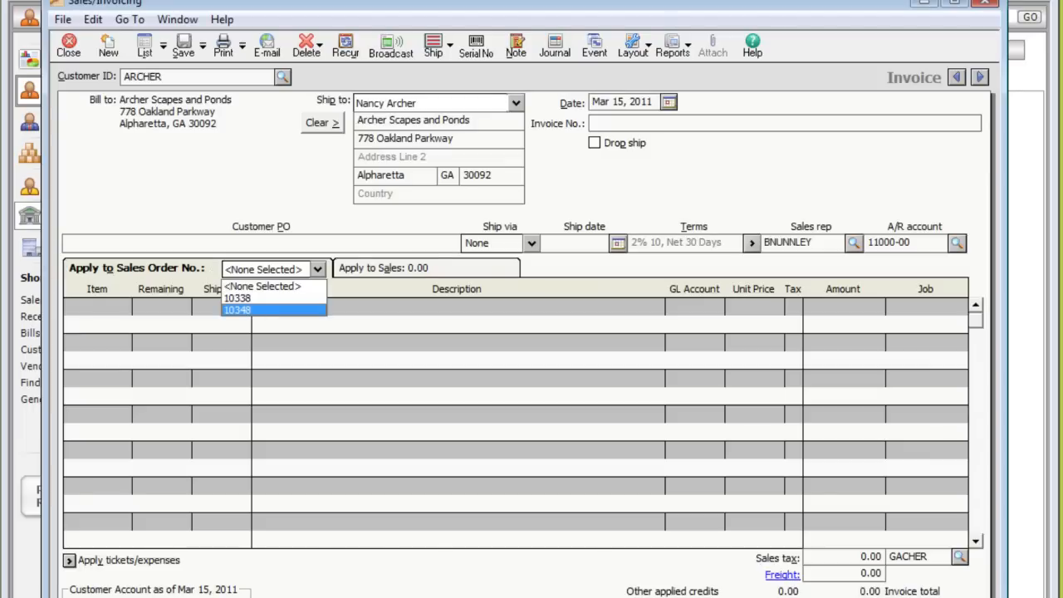
pyautogui.click(237, 309)
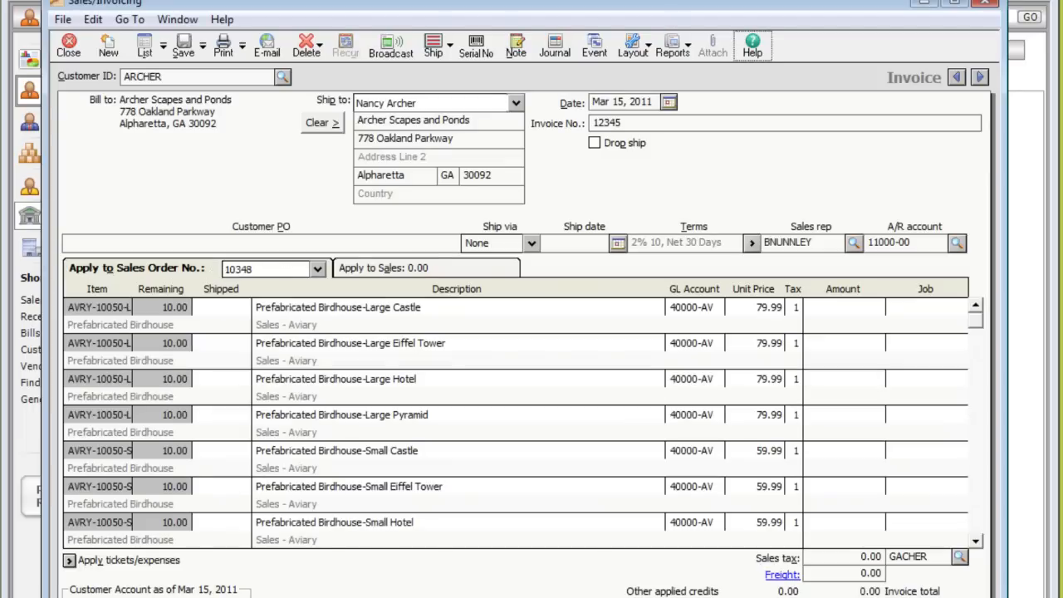